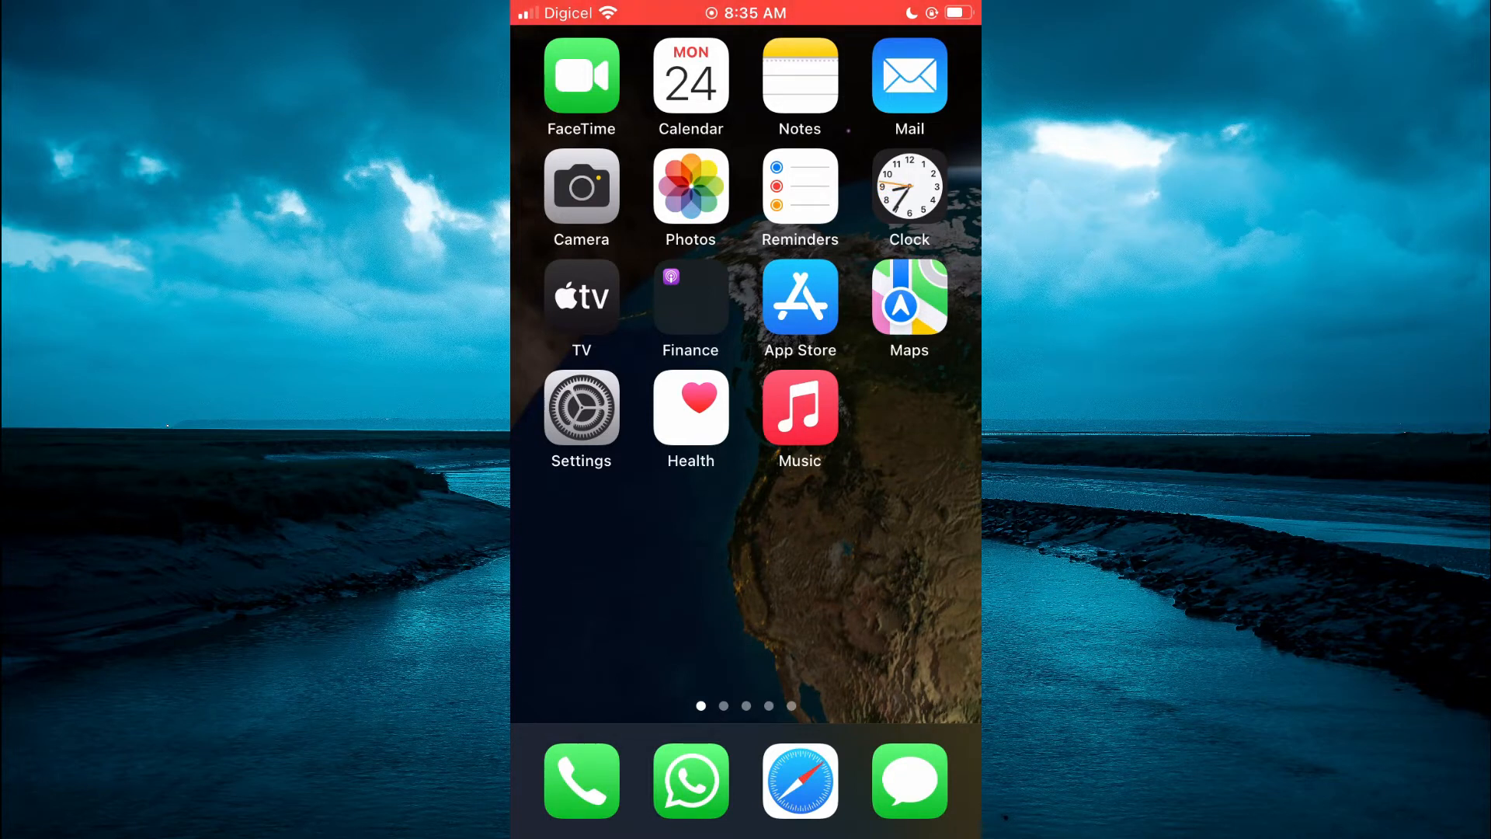
- Launch Notes from the Home Screen to show the All iCloud list of 508 notes
left_click(798, 75)
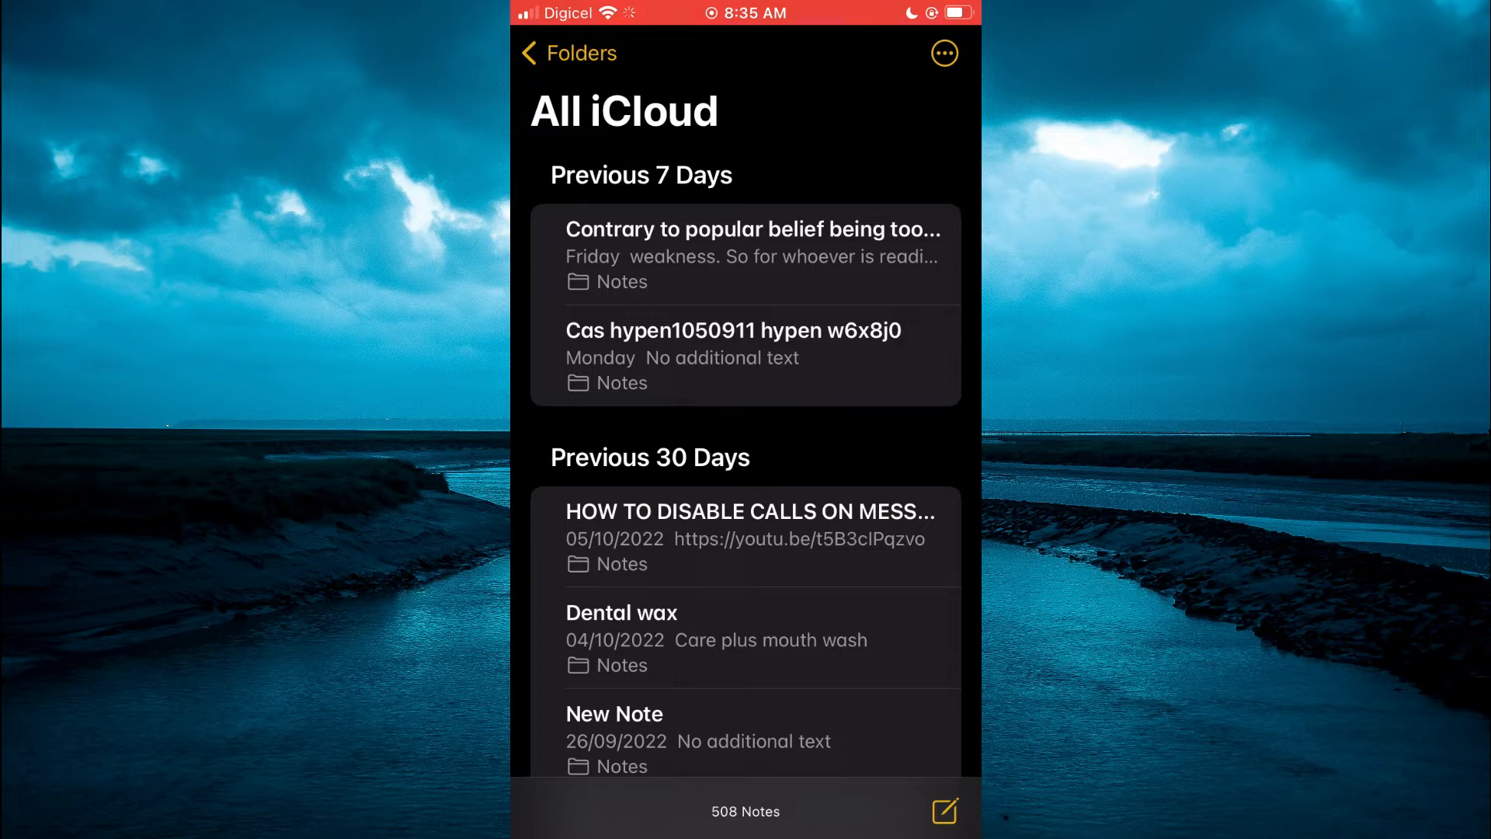
- Create a new blank note from the compose button in the notes list
left_click(942, 810)
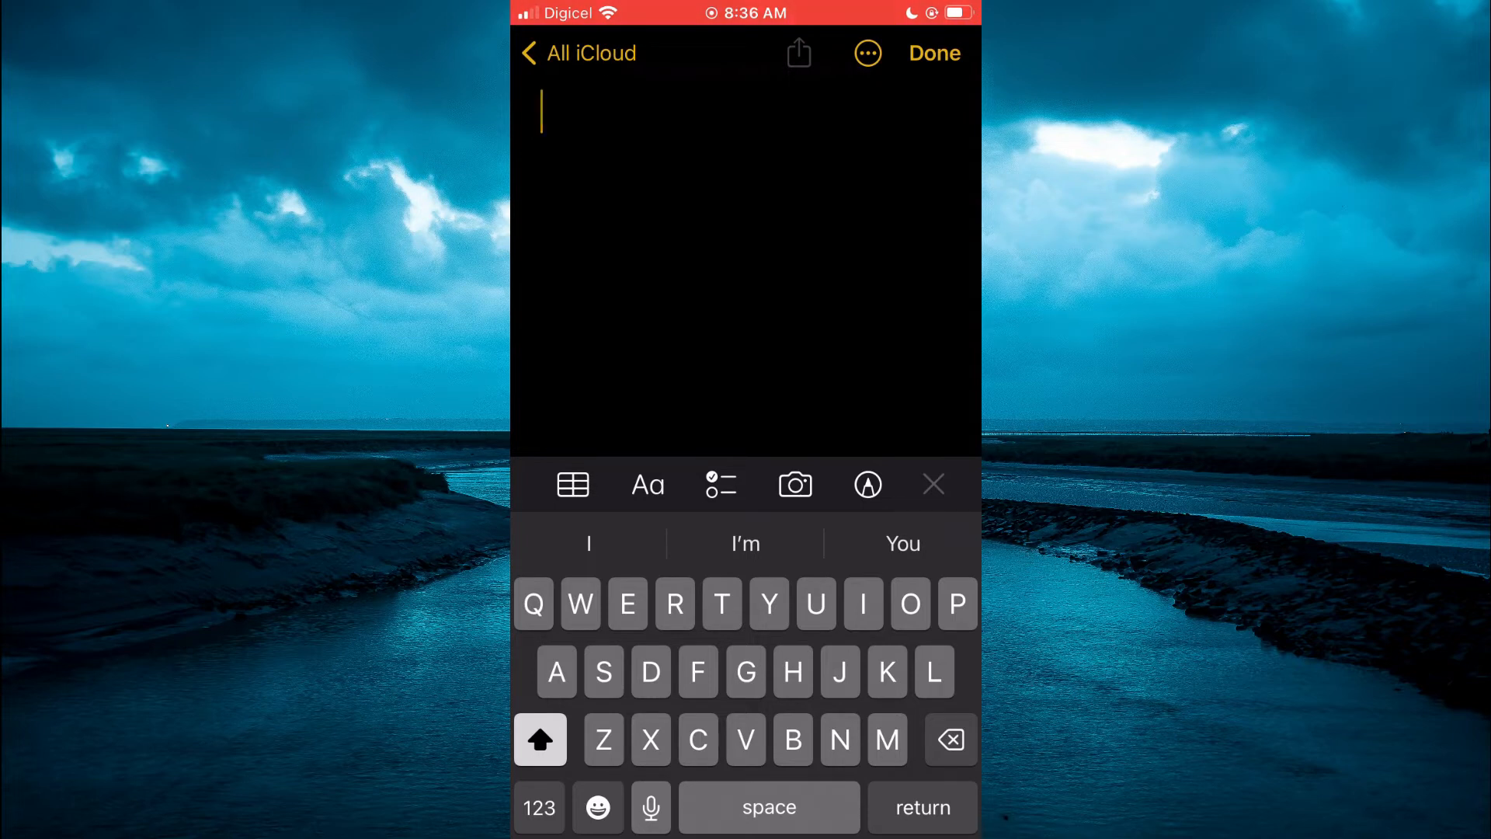
- Insert an empty two-column, two-row table into the note
left_click(573, 485)
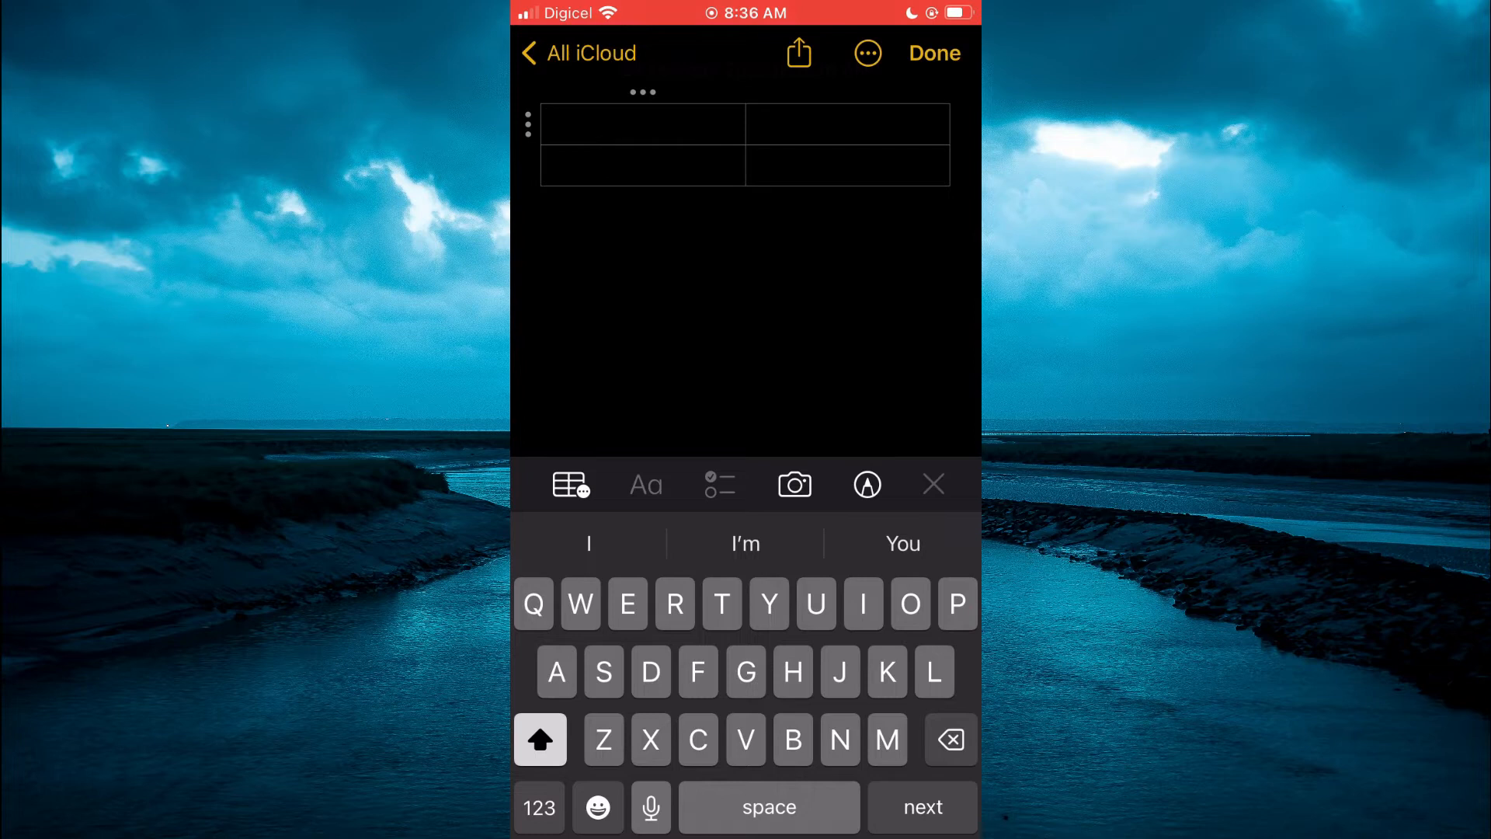
- Fill the table's first row with the headings 'Test' and 'Group'
type("Test")
left_click(847, 124)
type("Grou")
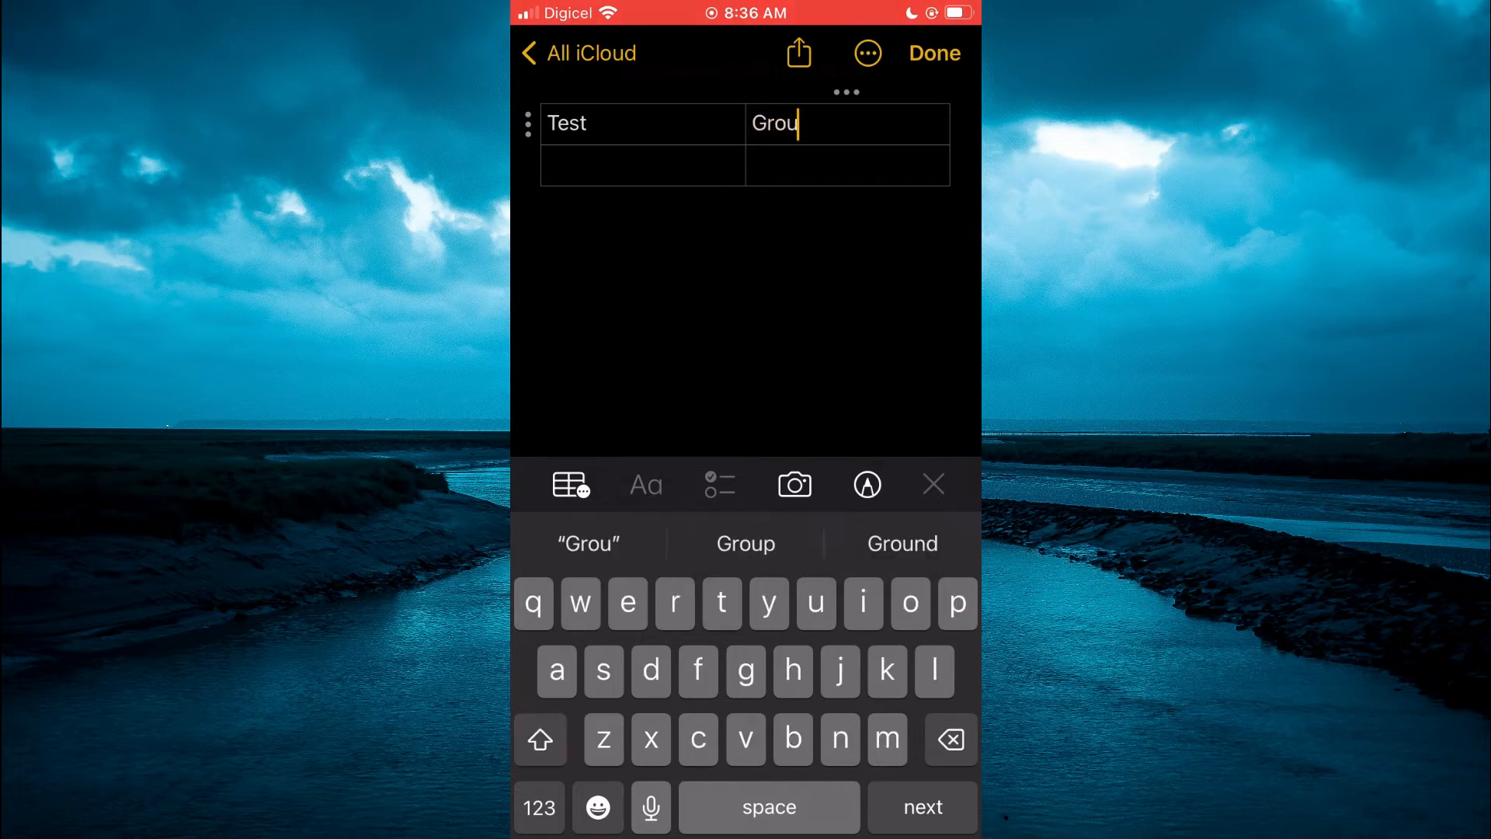
left_click(745, 544)
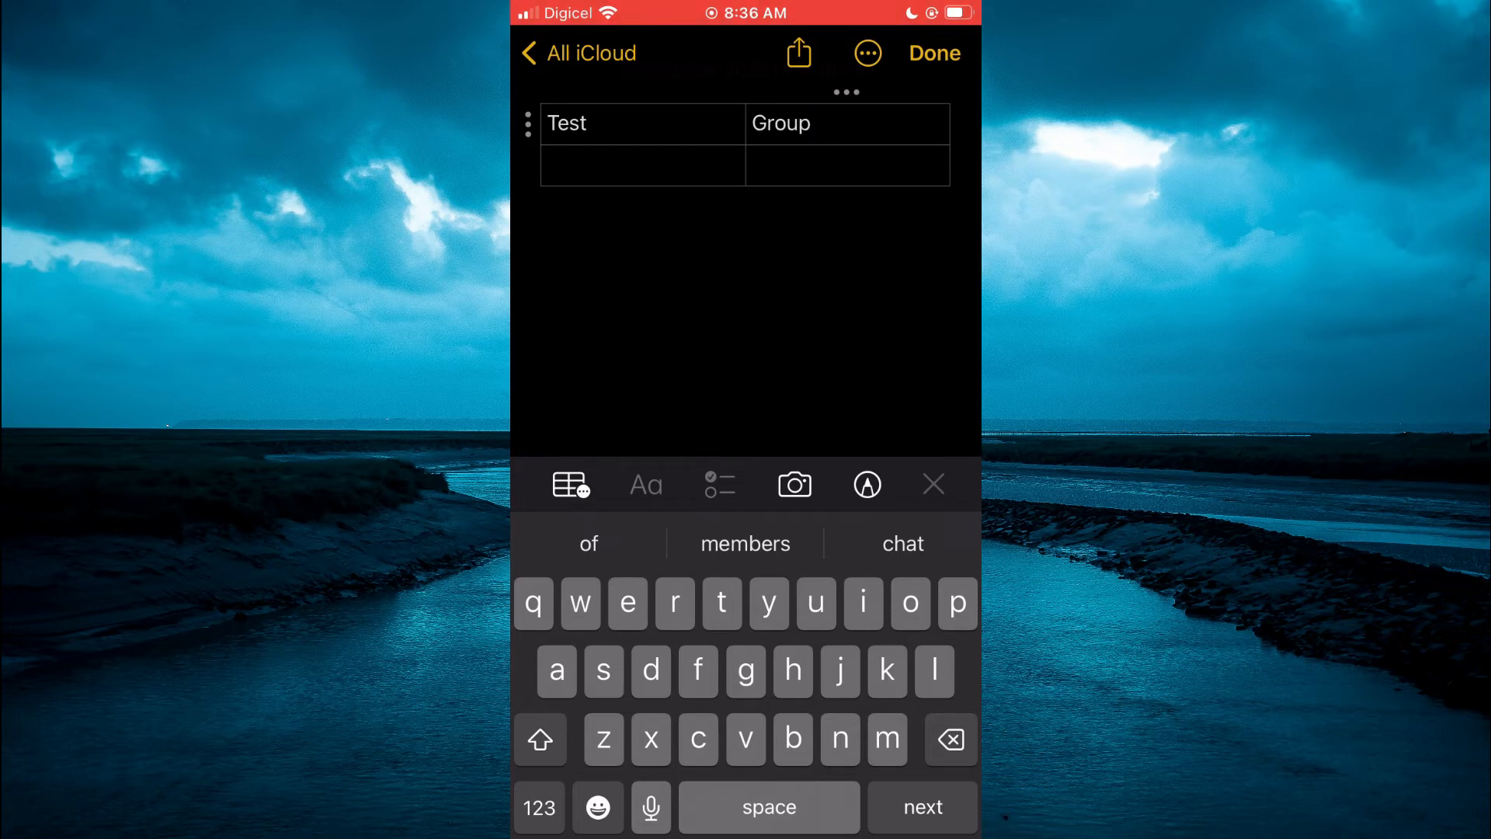
- Add a row via the heading row's handle menu, making the table three rows
left_click(618, 124)
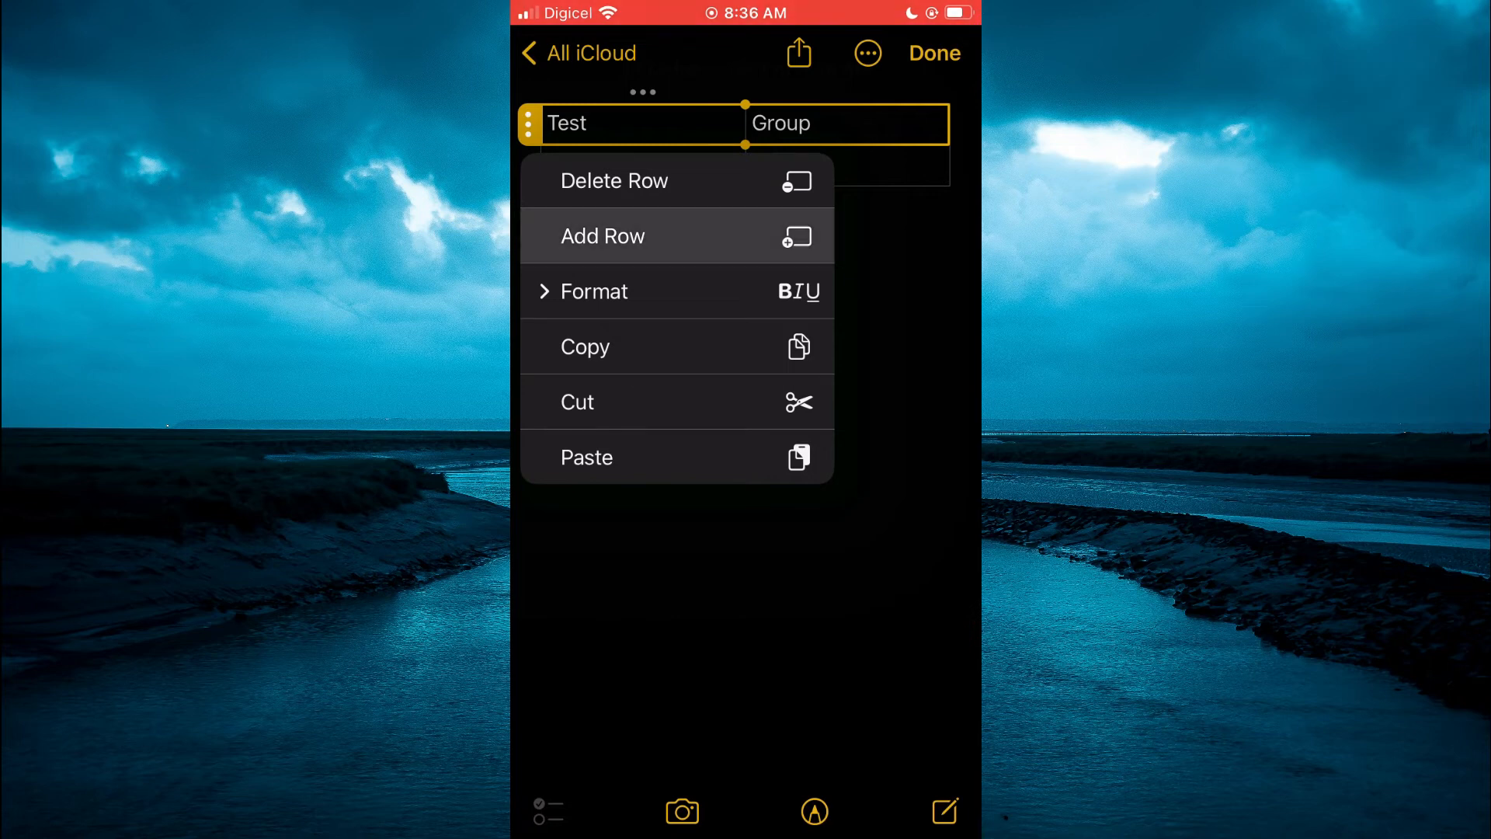
left_click(602, 236)
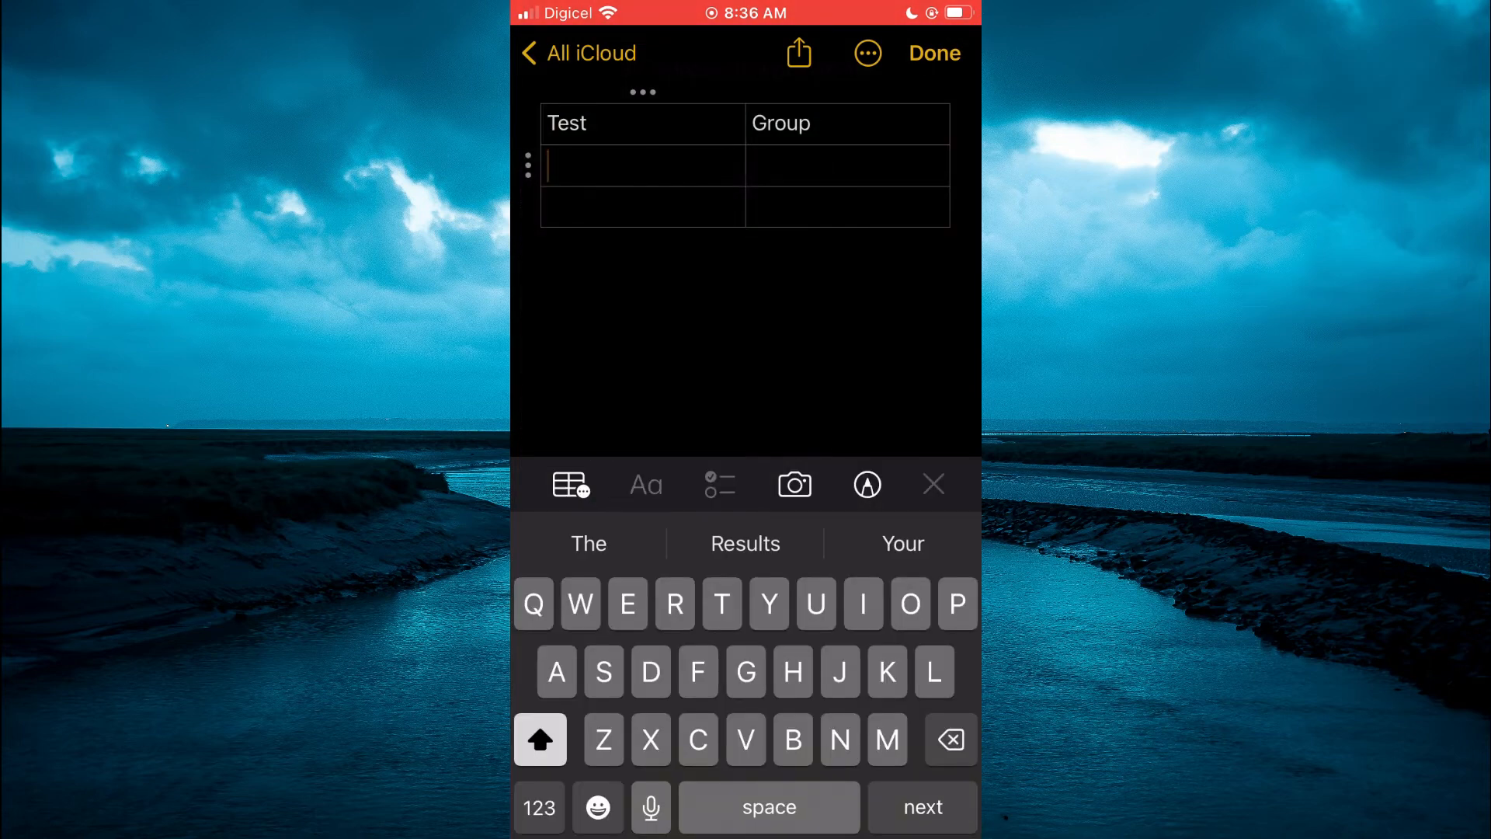